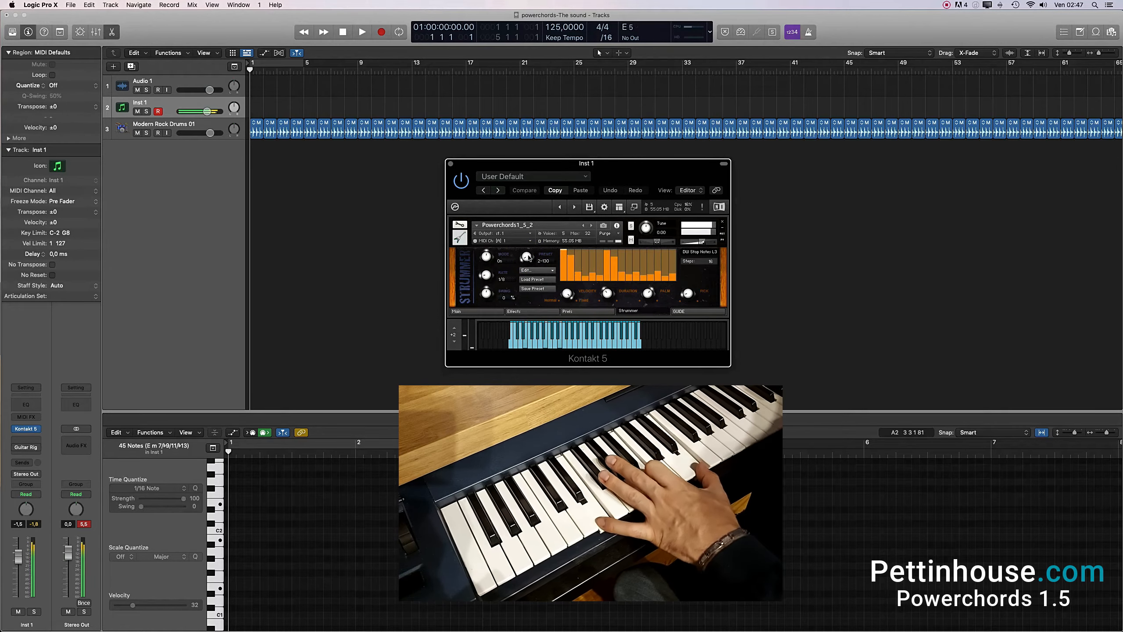
{"action": "left_click", "coordinate": [526, 256]}
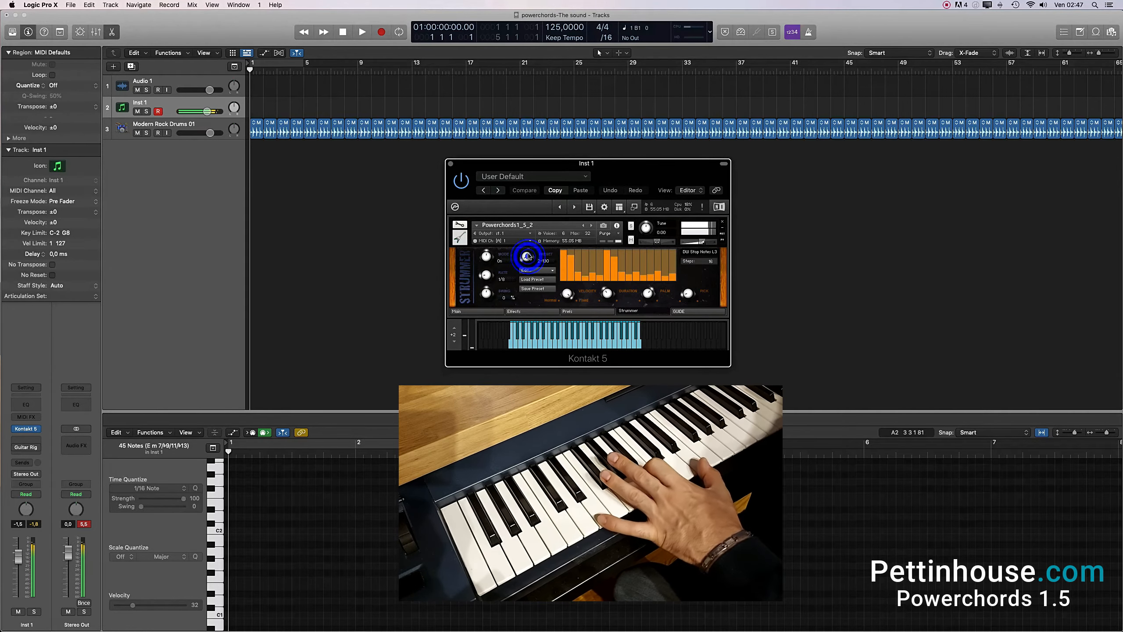